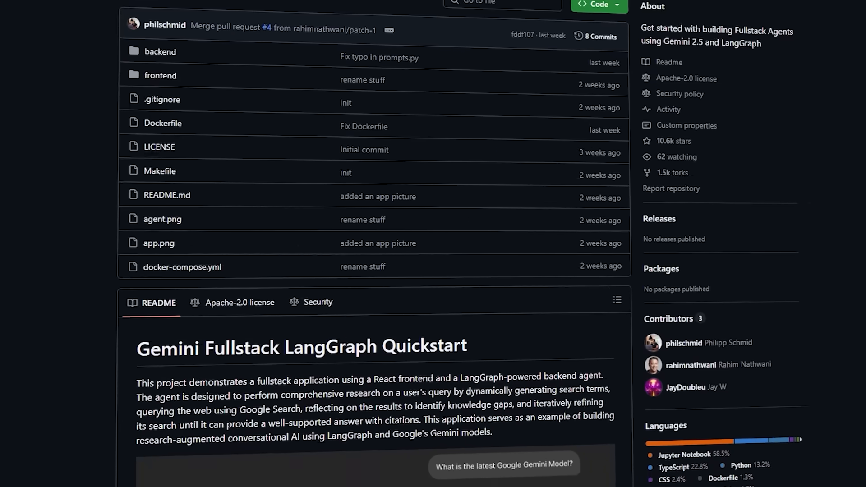
Step: Launch the proposed research plan with Start research in Gemini Deep Research
scroll(down, 3)
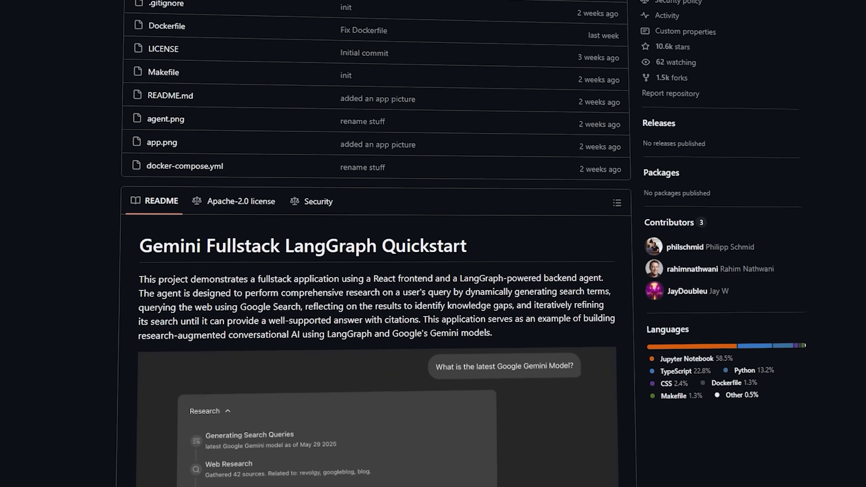
click(594, 187)
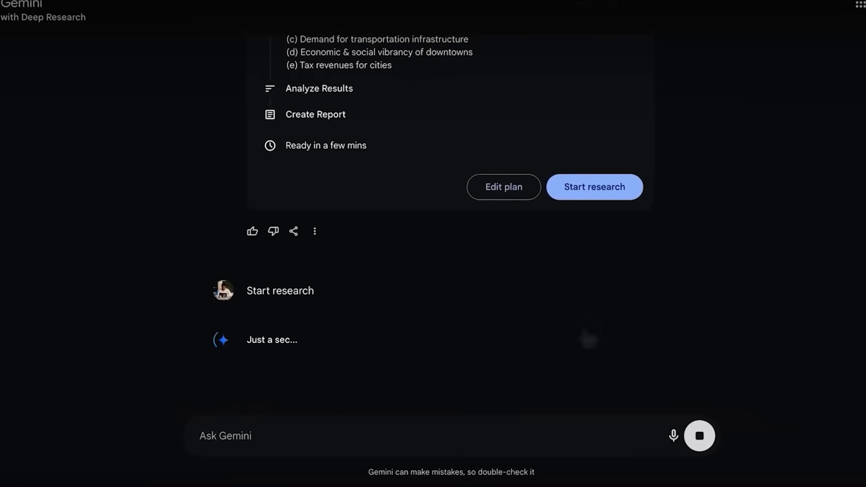
click(594, 187)
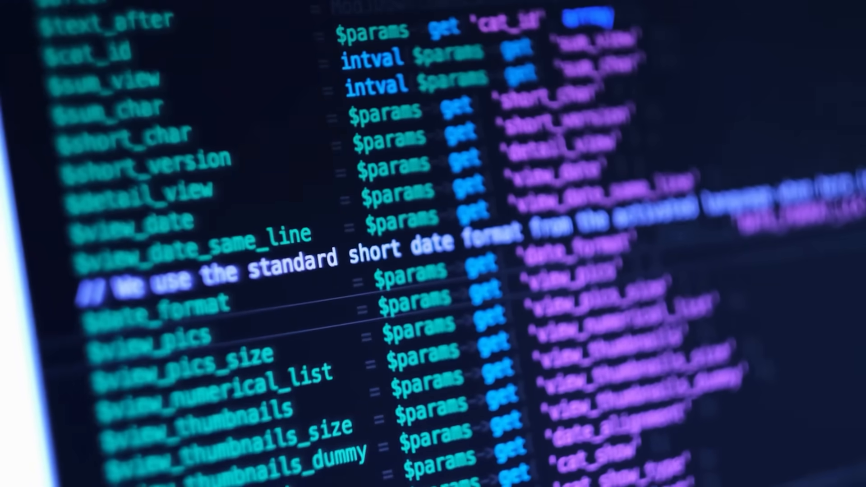
scroll(down, 3)
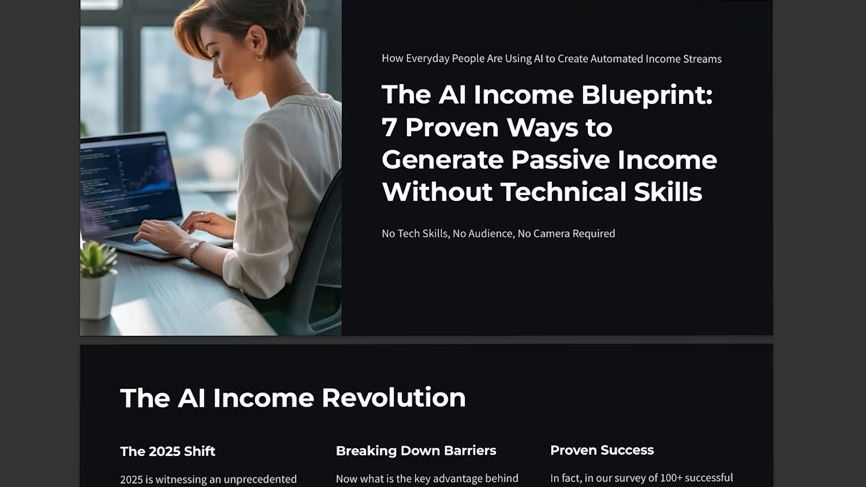
scroll(down, 3)
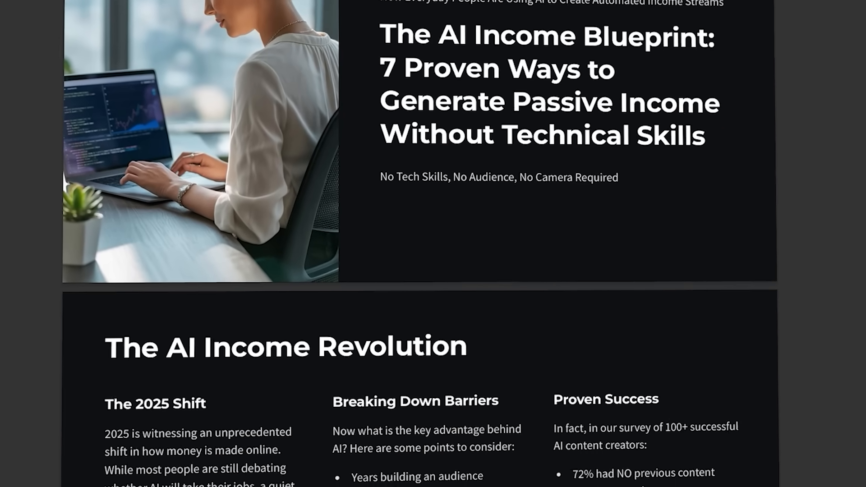
scroll(down, 3)
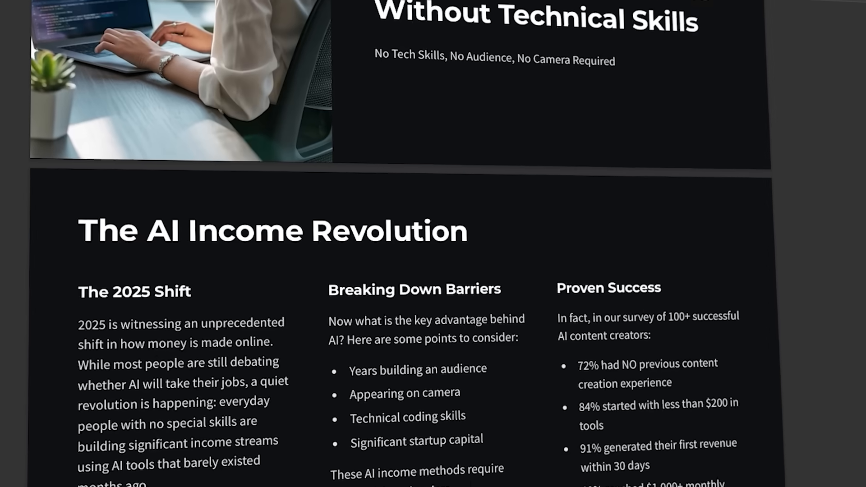
scroll(down, 3)
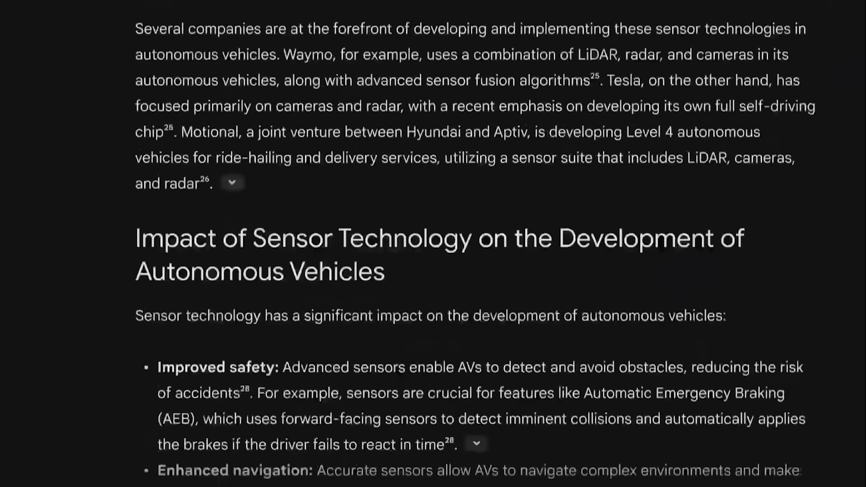
scroll(down, 3)
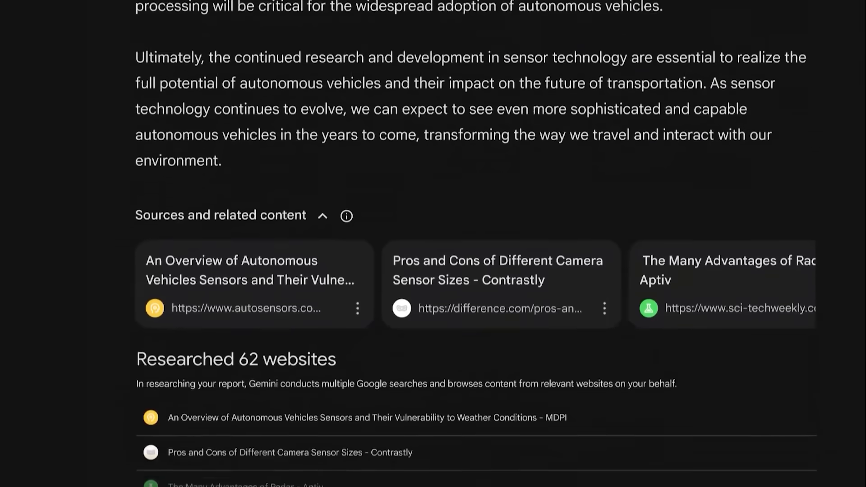
scroll(down, 3)
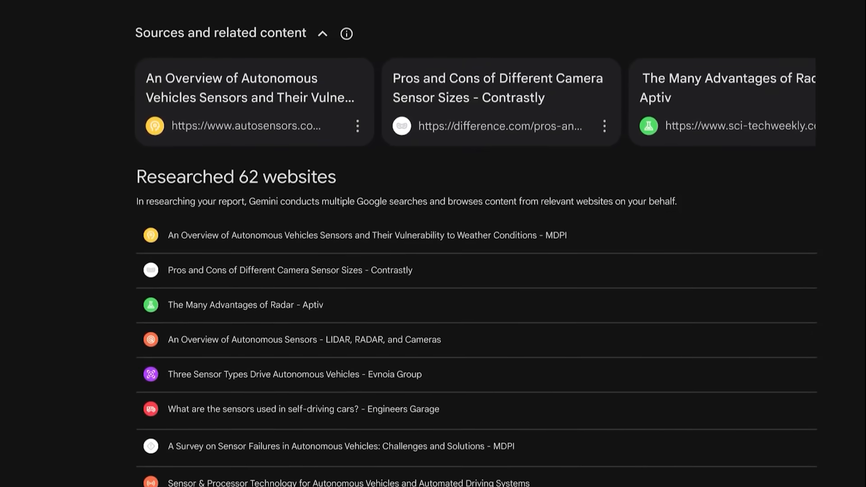